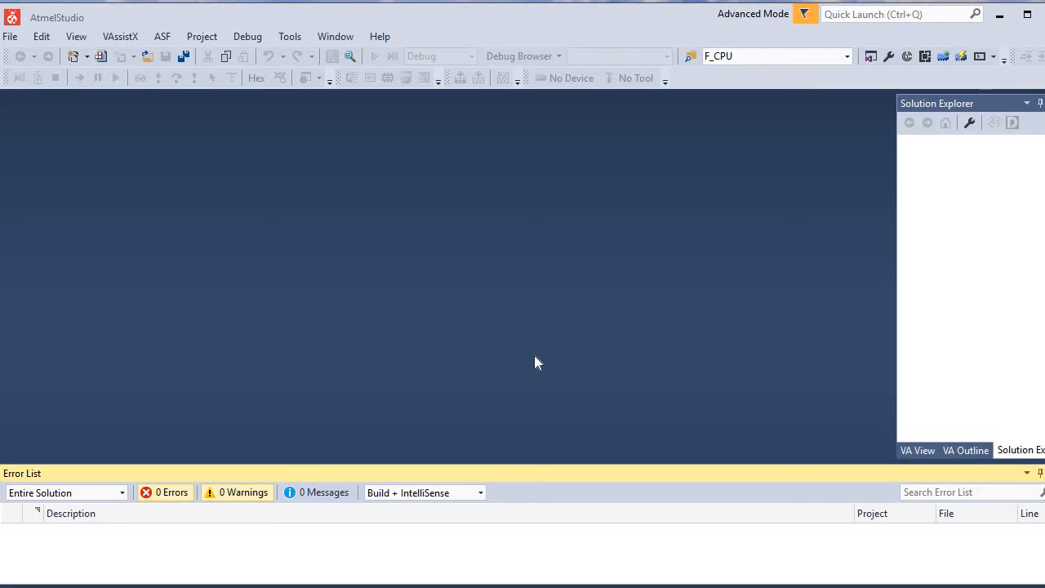
pyautogui.moveTo(42, 111)
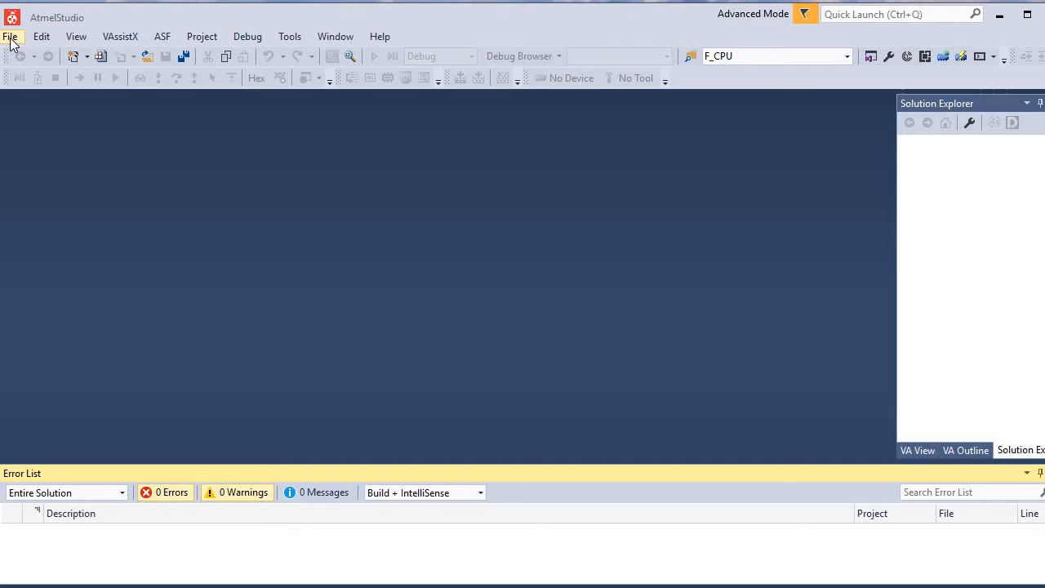
# - Start a new project from the File menu to reach the project templates
pyautogui.click(10, 36)
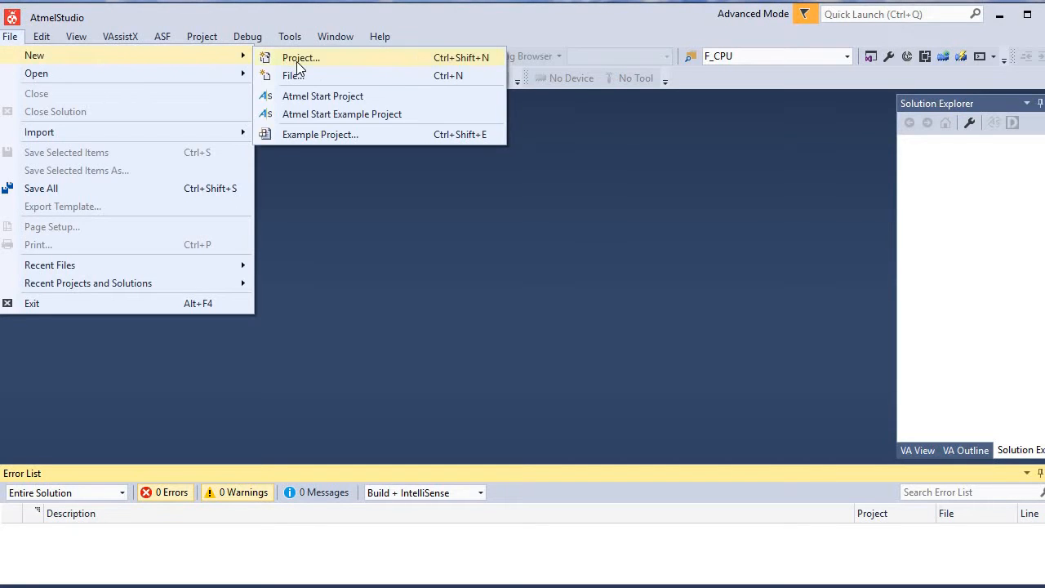
pyautogui.click(300, 57)
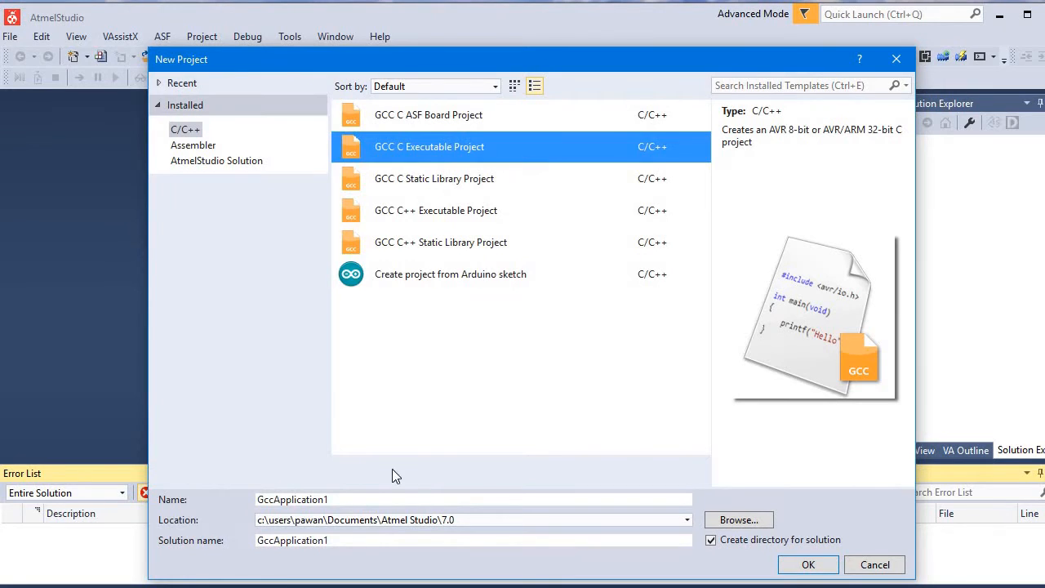
# - Name the GCC C Executable Project 'increment' in place of the default GccApplication1
pyautogui.press('BackSpace')
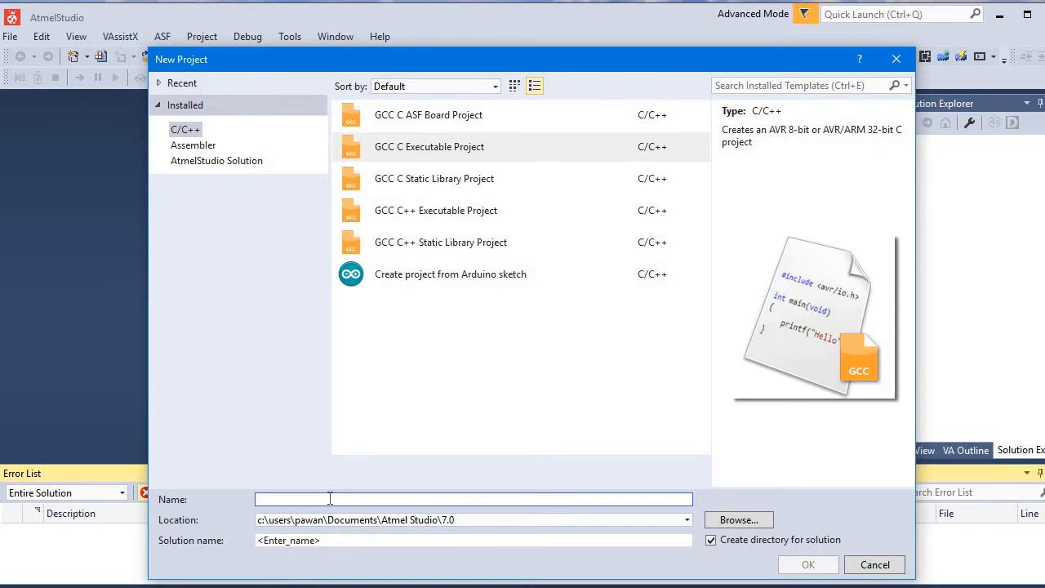
pyautogui.write('incr')
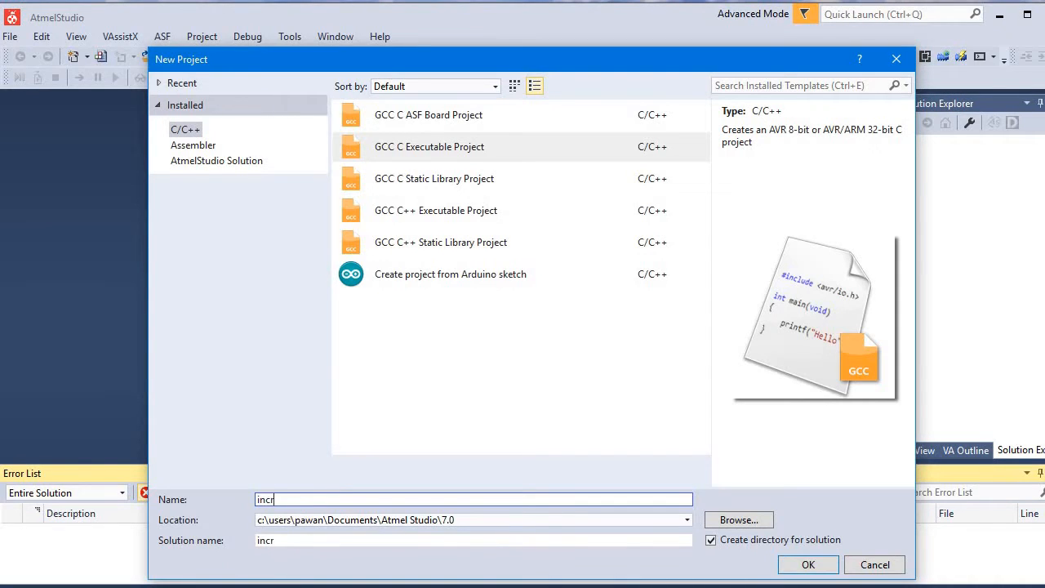
pyautogui.write('ement')
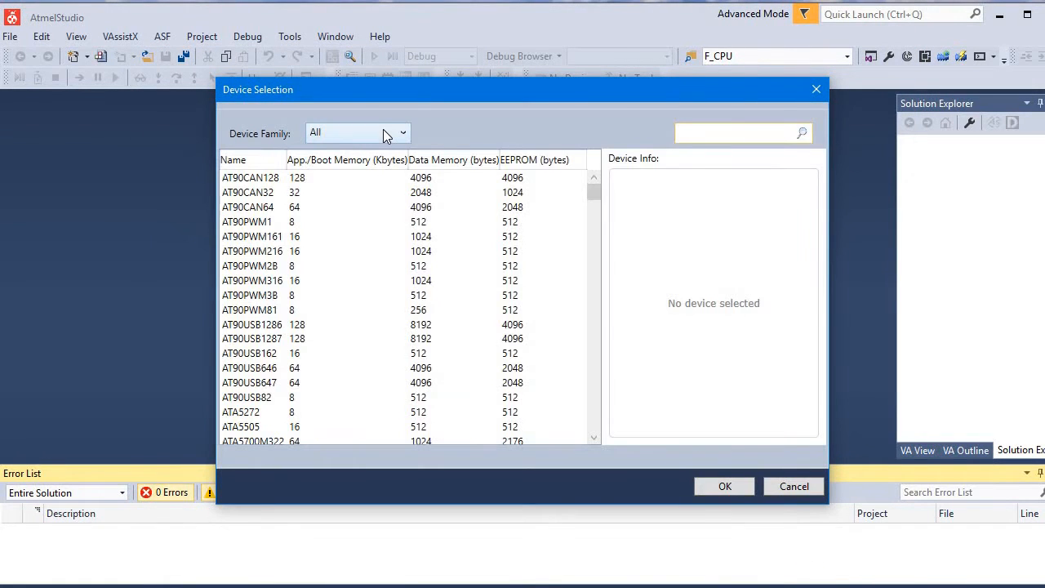
# - Choose ATmega16 from the ATmega device family as the target and confirm it
pyautogui.click(357, 133)
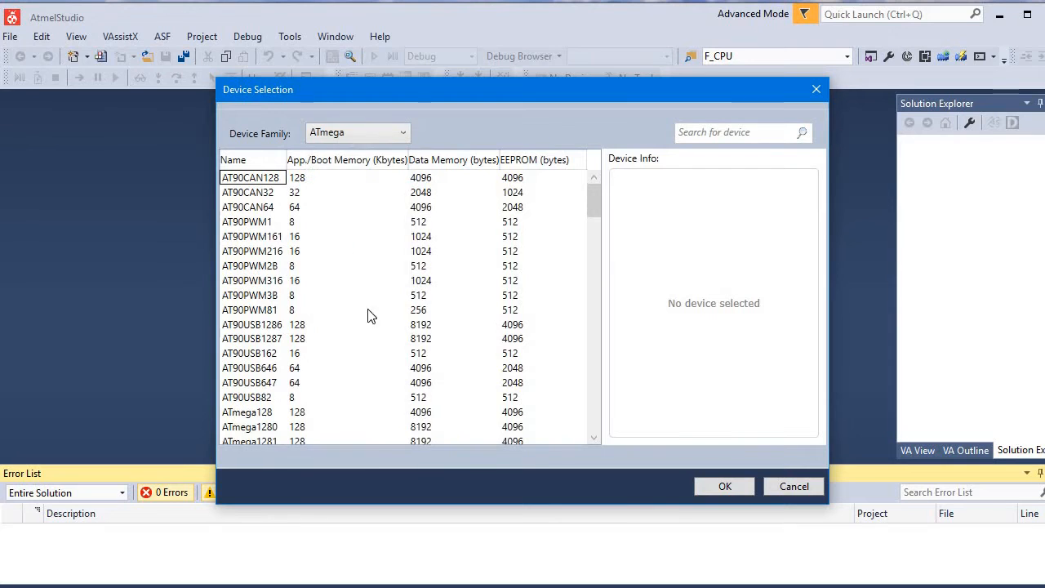
pyautogui.scroll(-3)
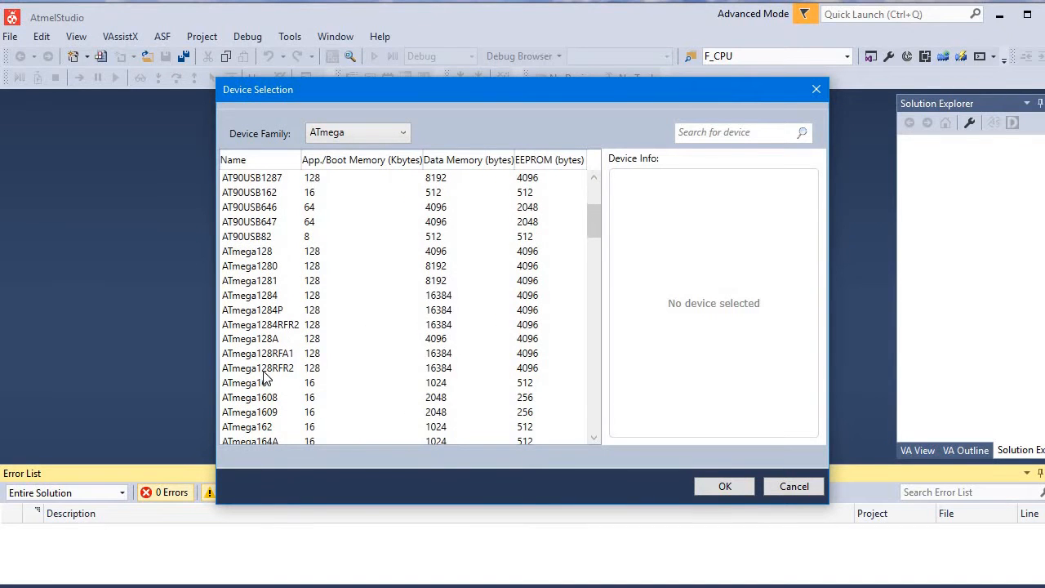
pyautogui.click(248, 382)
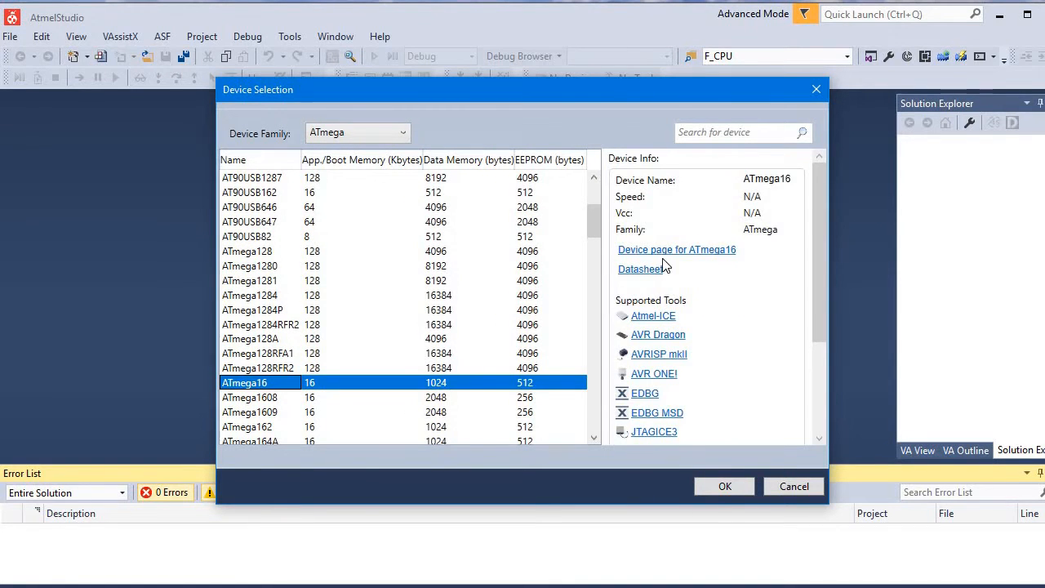
pyautogui.moveTo(725, 498)
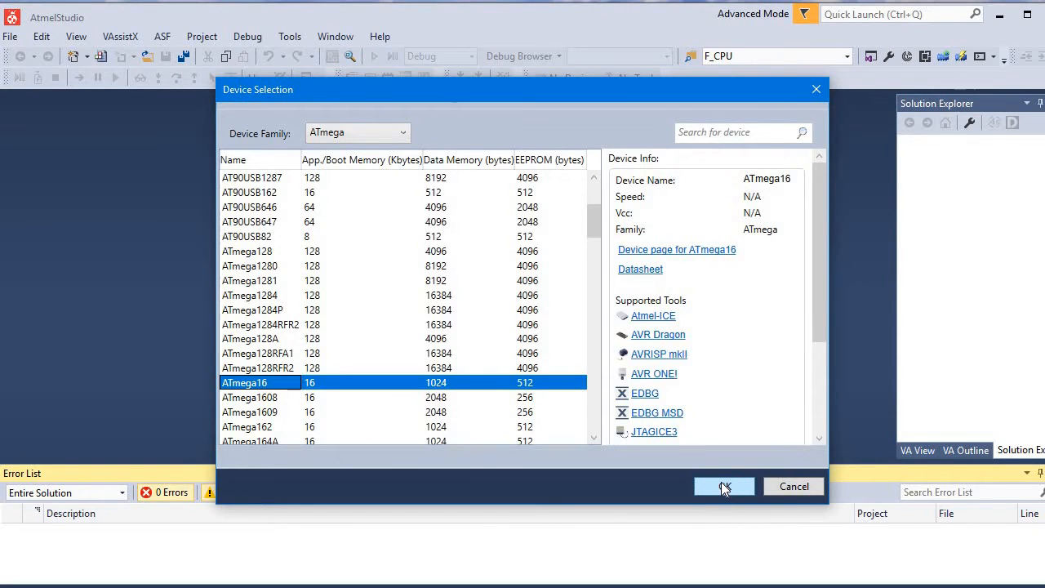
pyautogui.click(723, 486)
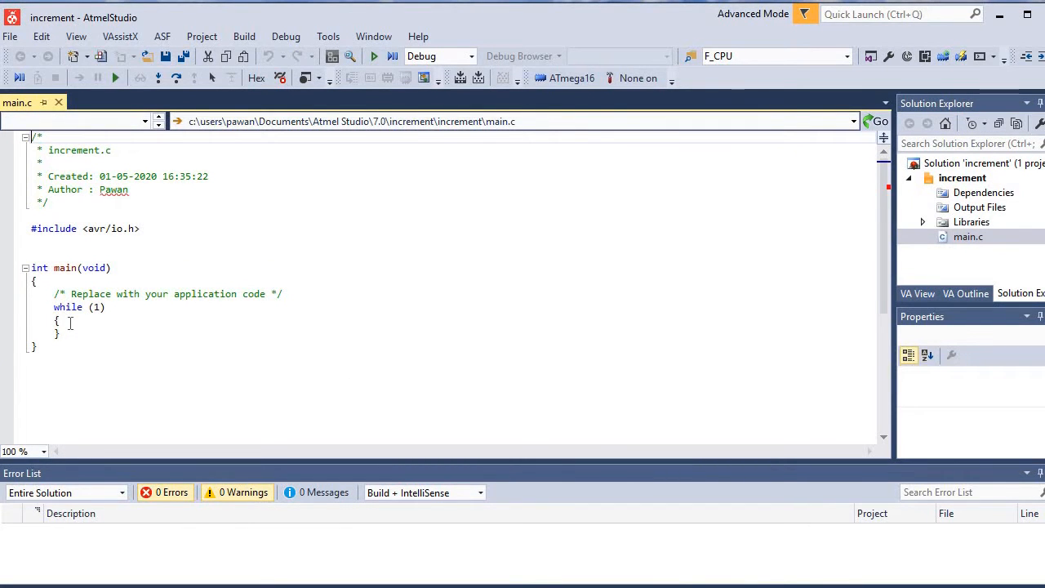
pyautogui.moveTo(75, 338)
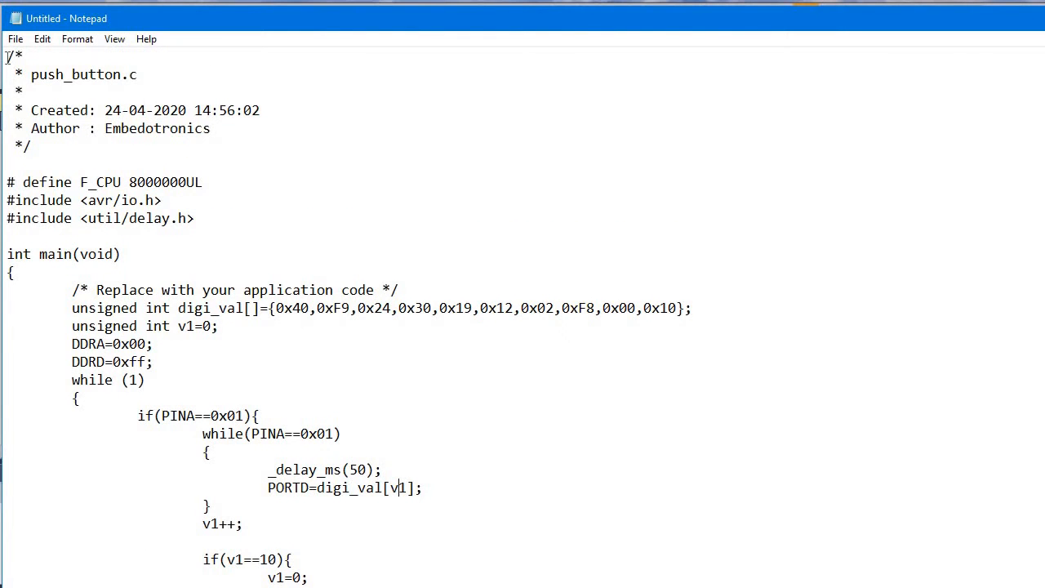
# - Select the whole counter program in Notepad for copying into main.c
pyautogui.press('ctrl+a')
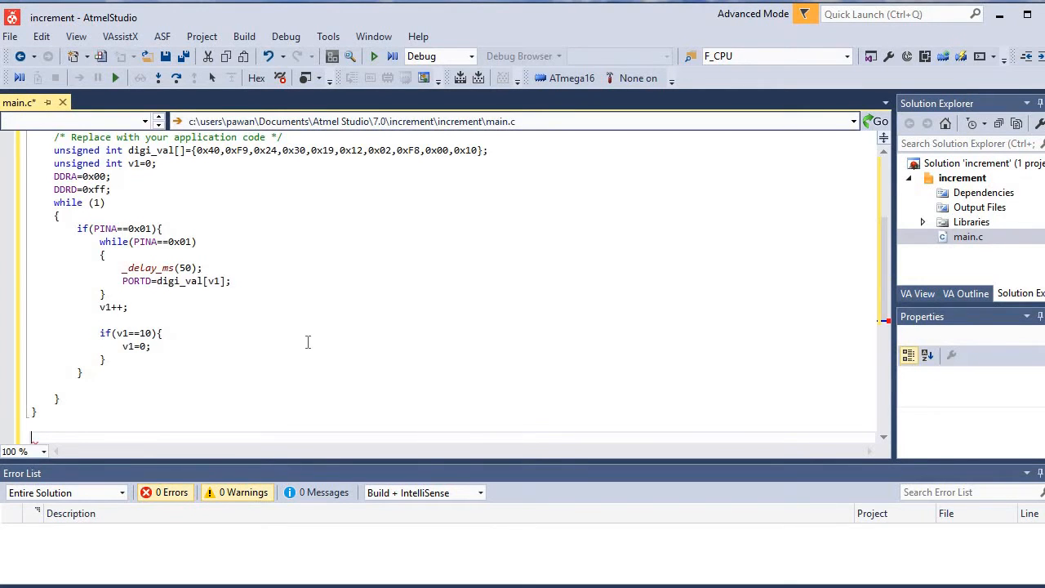
pyautogui.scroll(3)
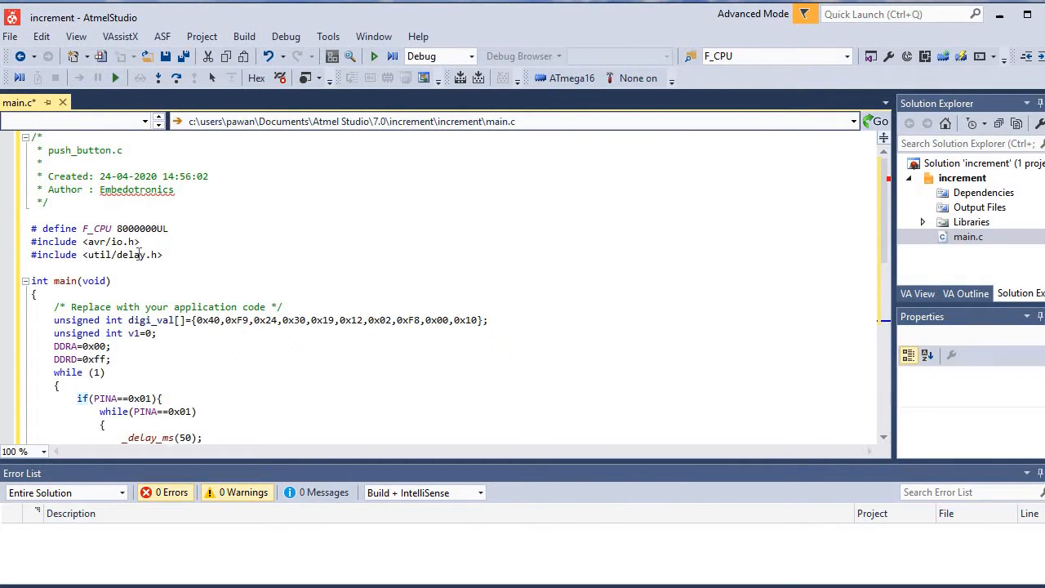
pyautogui.moveTo(114, 242)
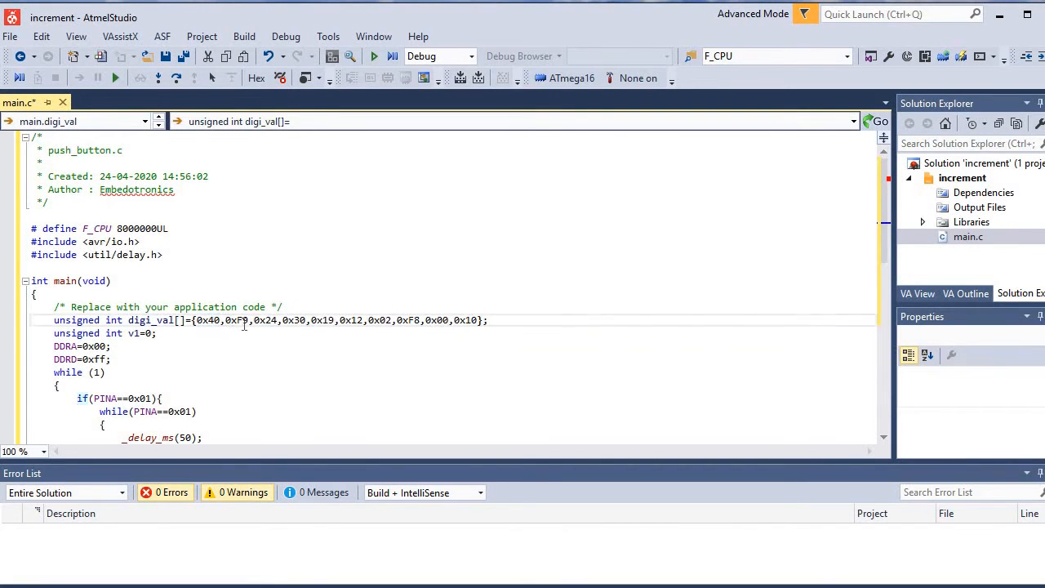
pyautogui.doubleClick(235, 320)
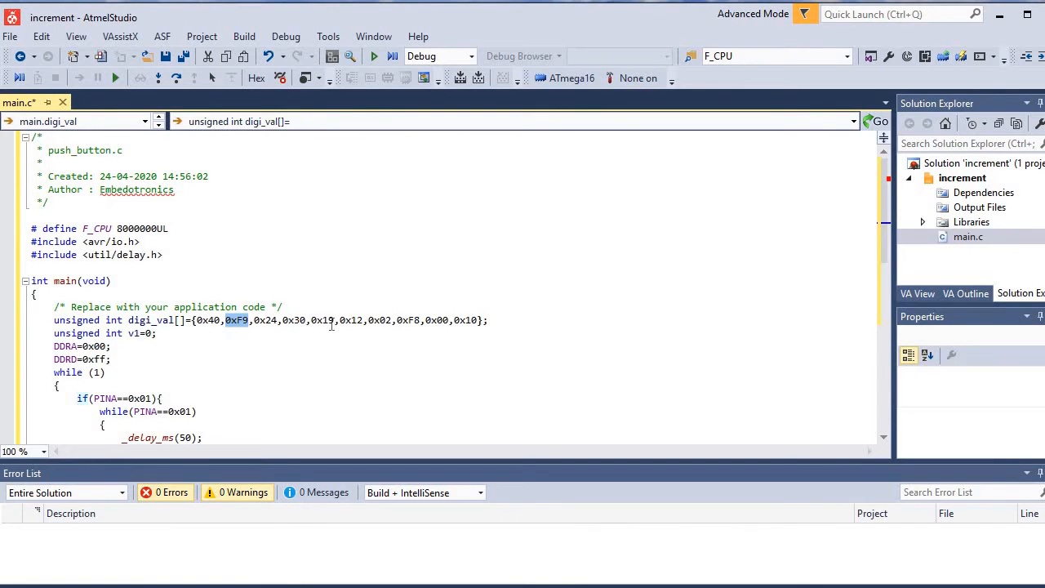
pyautogui.moveTo(228, 336)
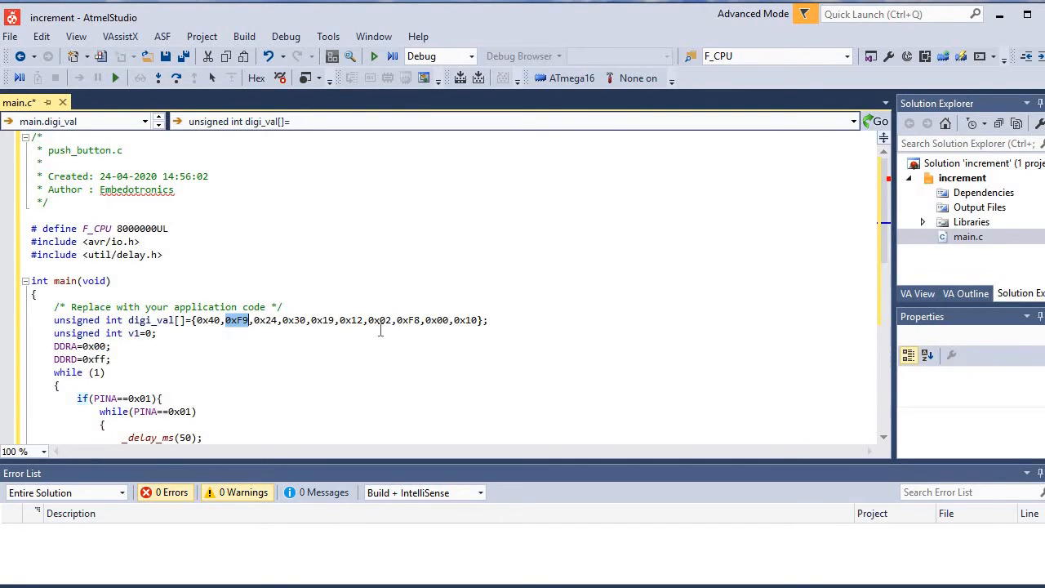
pyautogui.moveTo(300, 338)
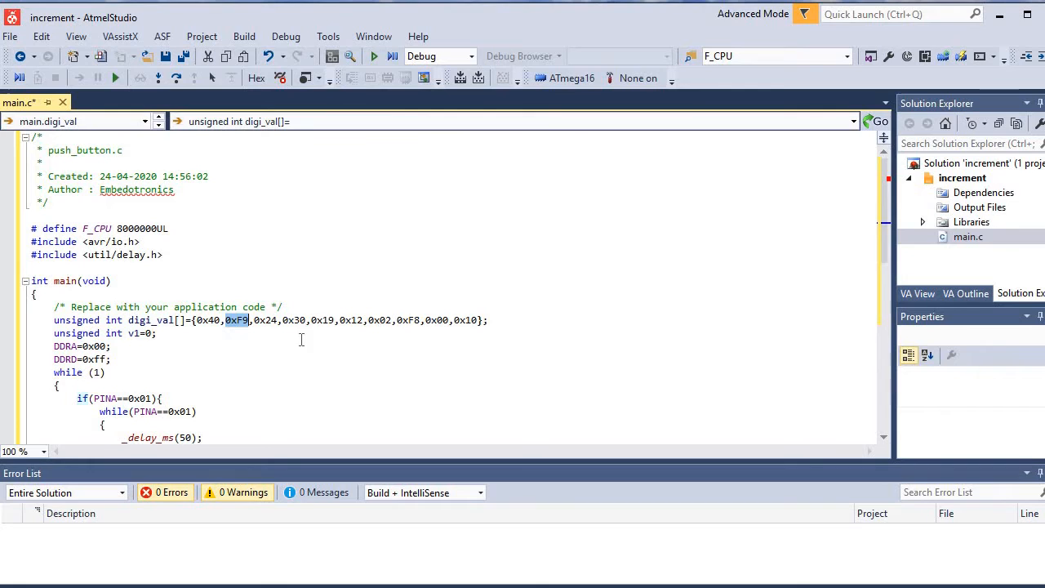
pyautogui.moveTo(254, 343)
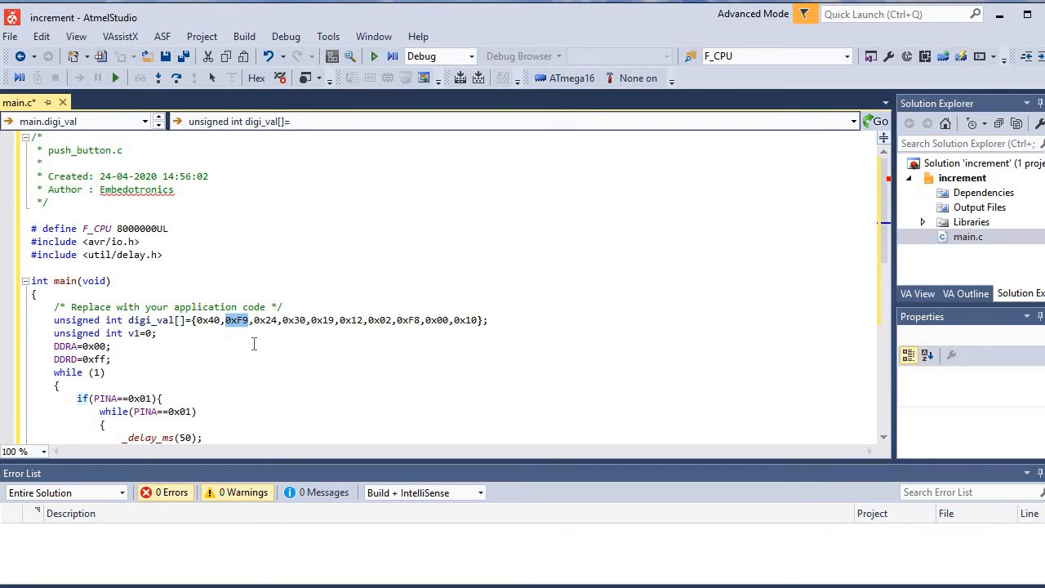
pyautogui.moveTo(219, 350)
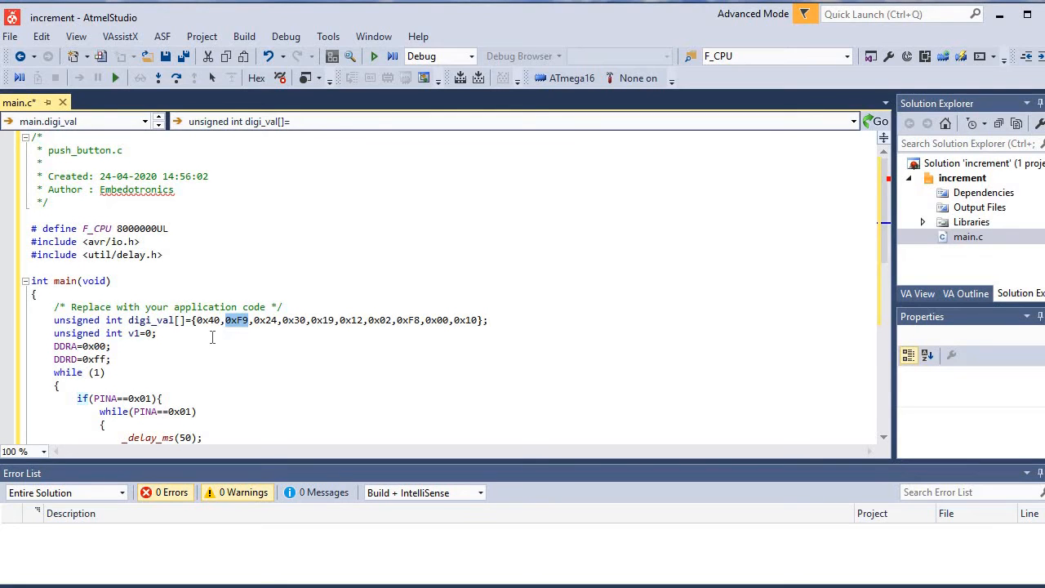
pyautogui.moveTo(199, 327)
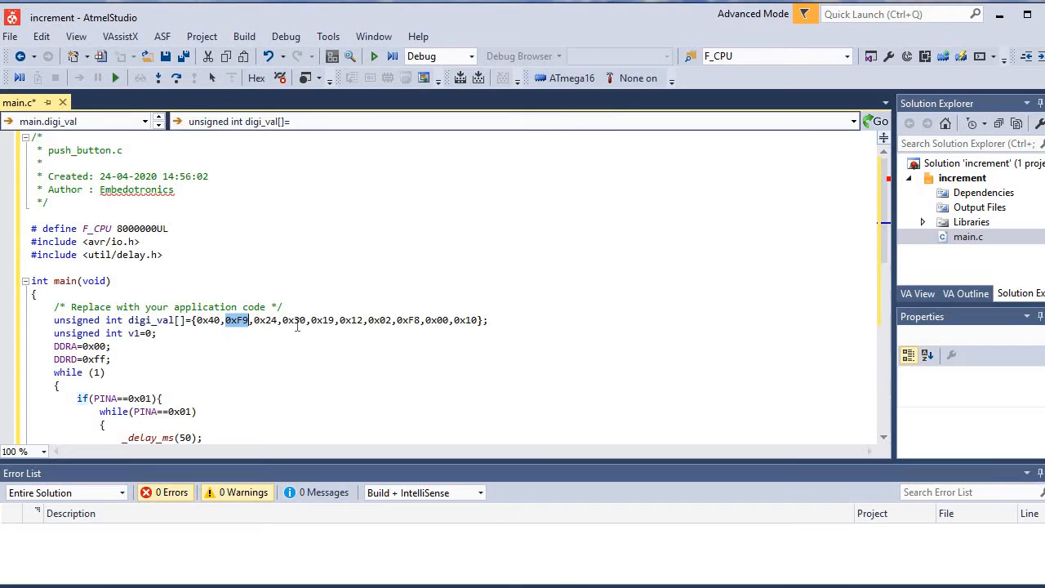
pyautogui.moveTo(634, 274)
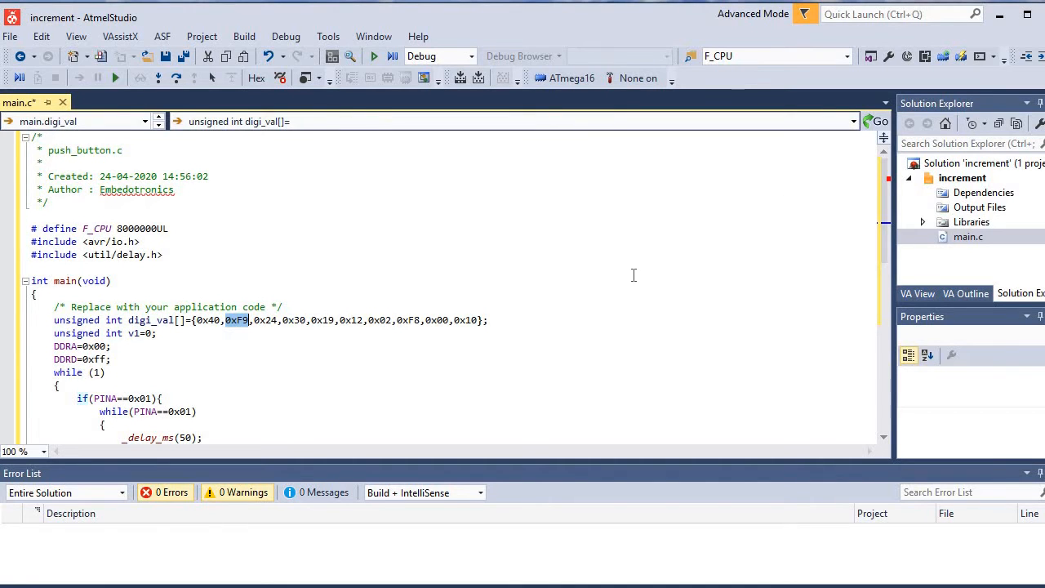
pyautogui.moveTo(705, 212)
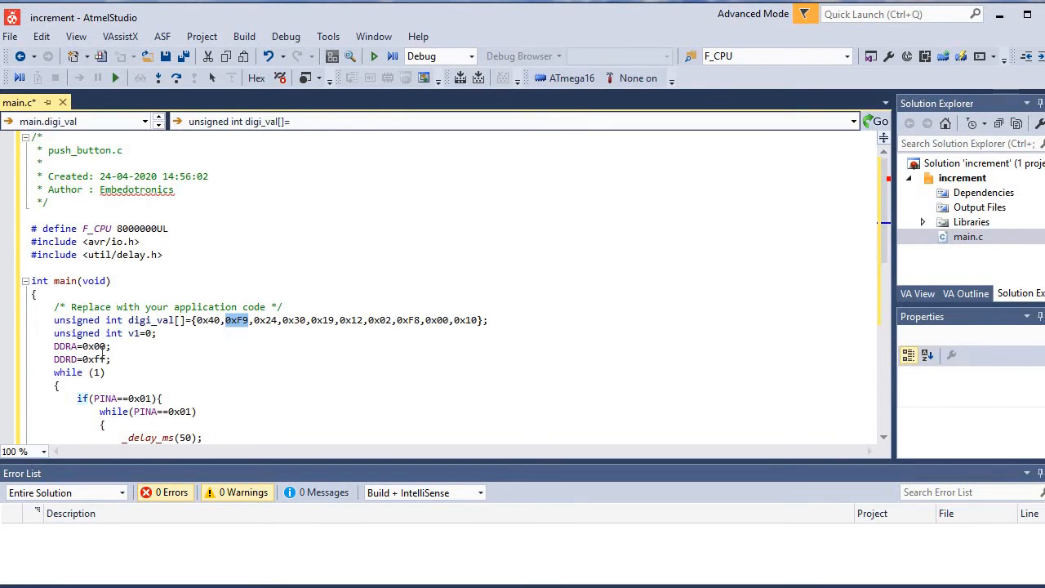
pyautogui.moveTo(147, 343)
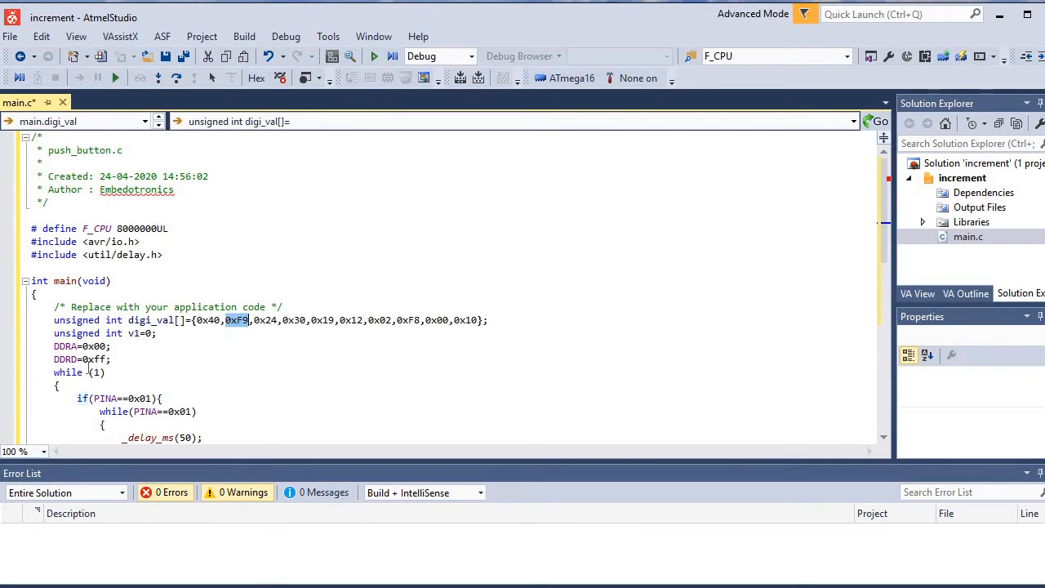
pyautogui.click(56, 359)
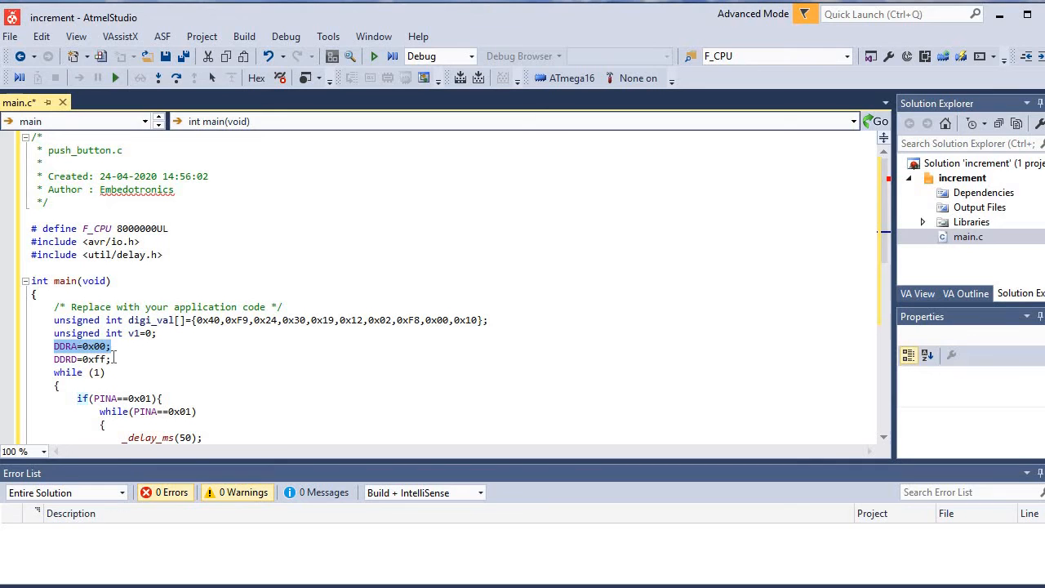
pyautogui.moveTo(176, 385)
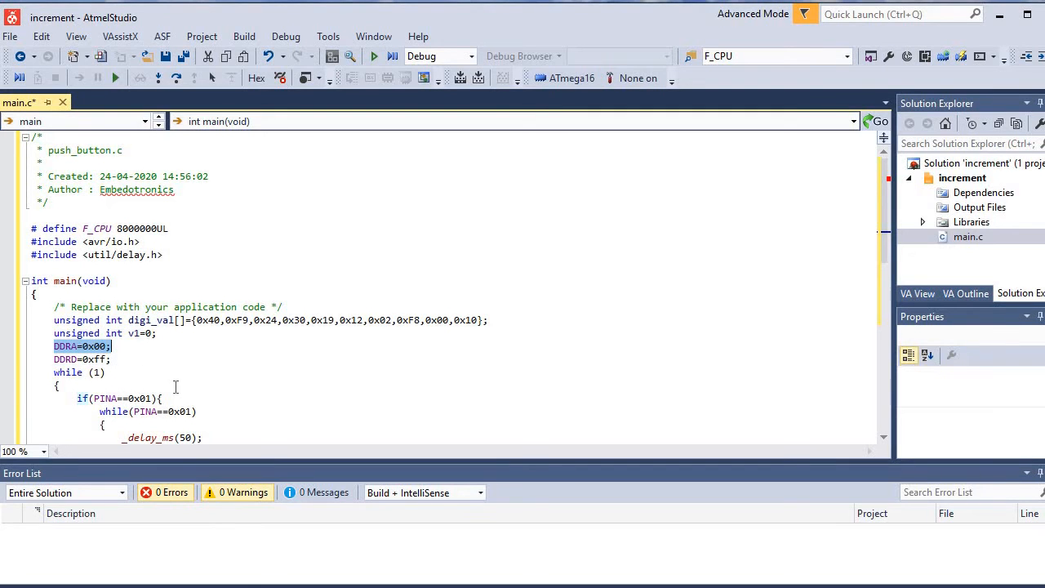
pyautogui.scroll(-3)
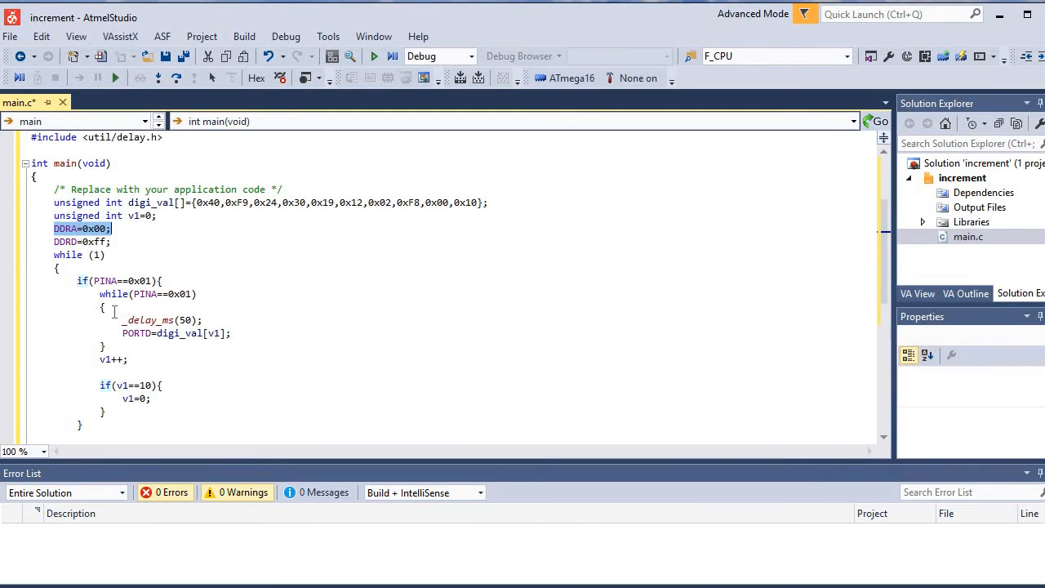
pyautogui.moveTo(179, 305)
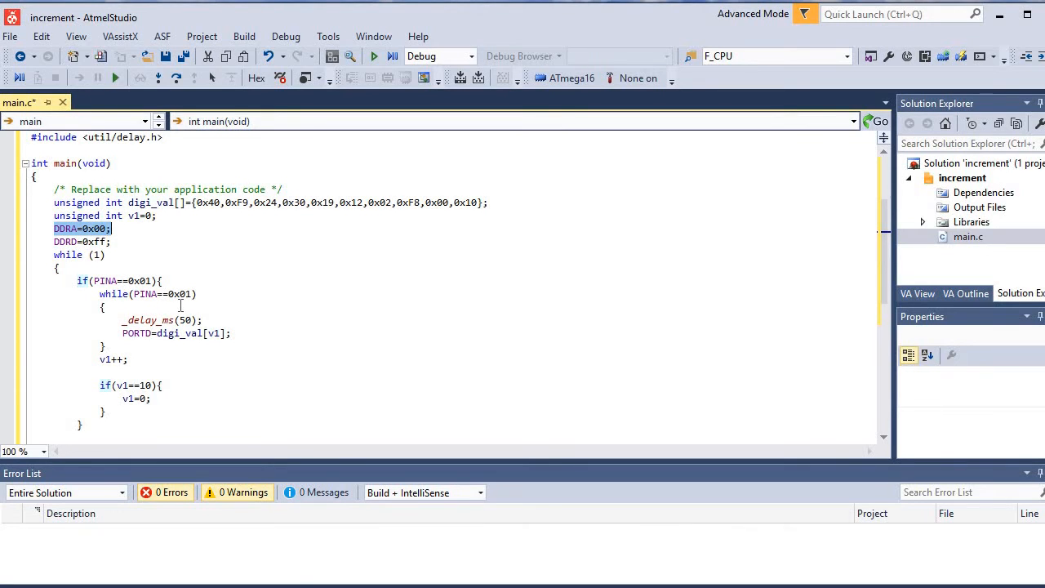
pyautogui.moveTo(155, 336)
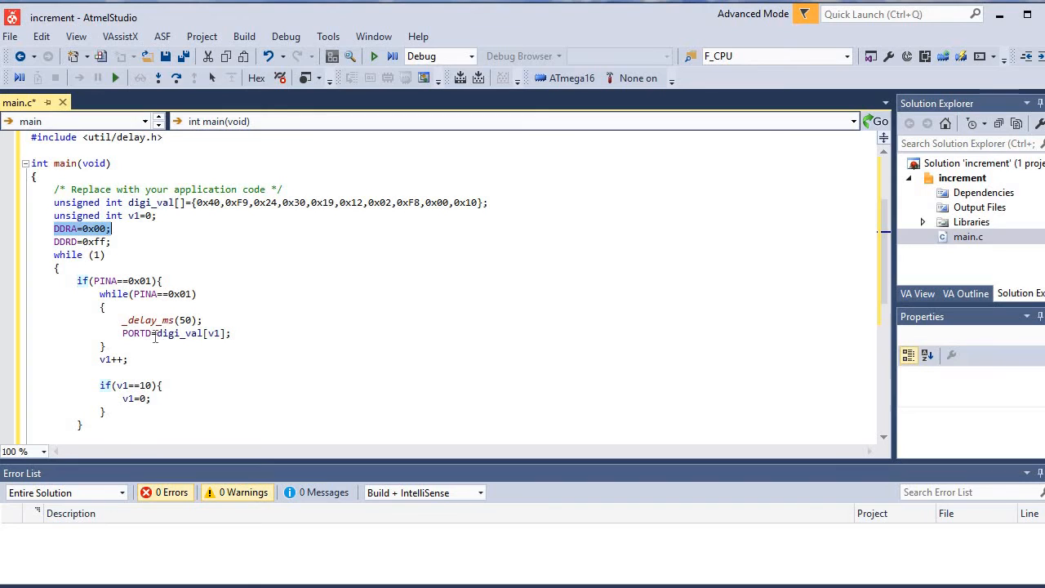
pyautogui.moveTo(189, 345)
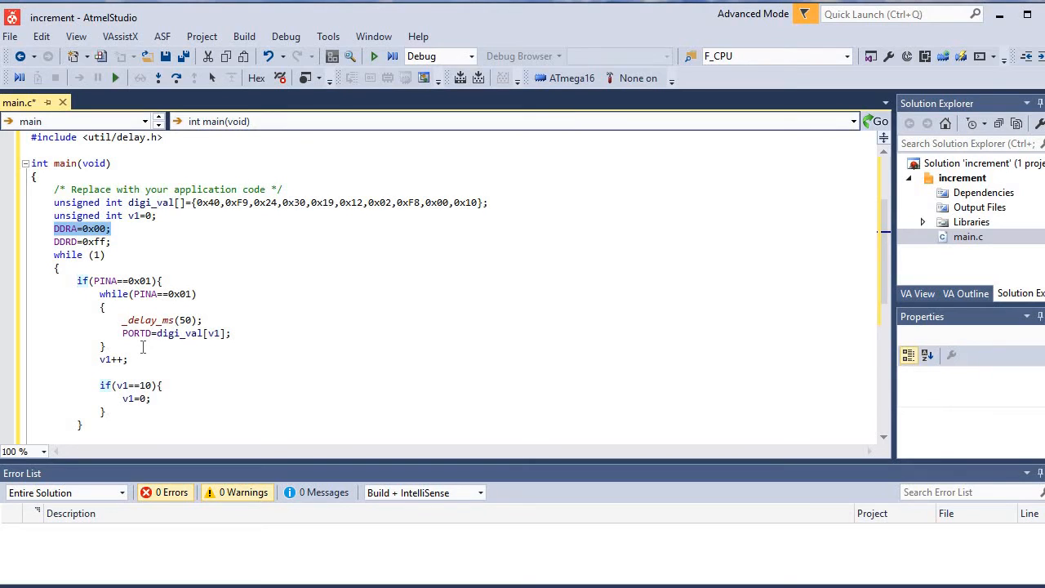
pyautogui.moveTo(114, 372)
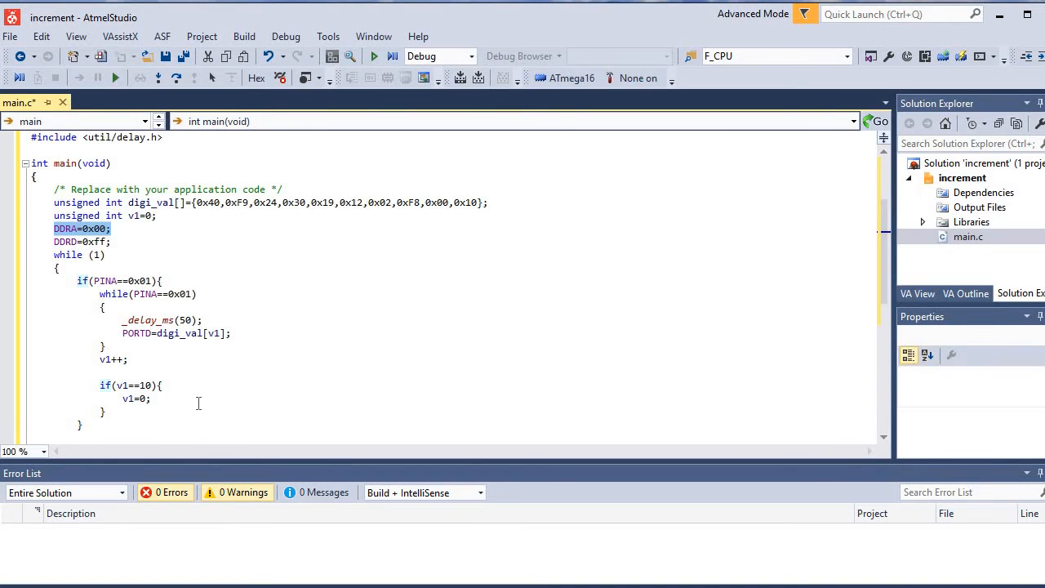
pyautogui.moveTo(256, 373)
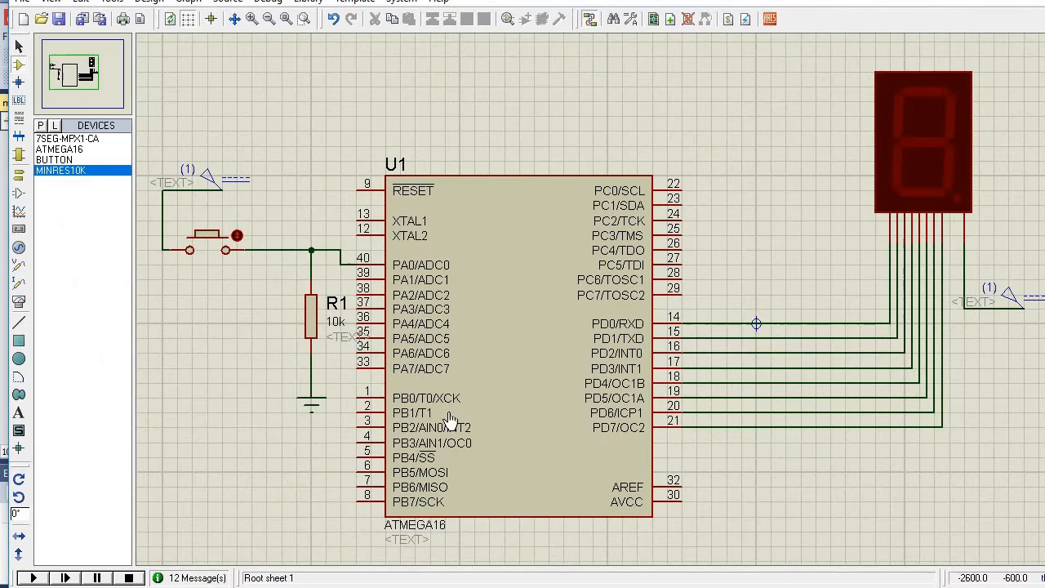
pyautogui.click(482, 277)
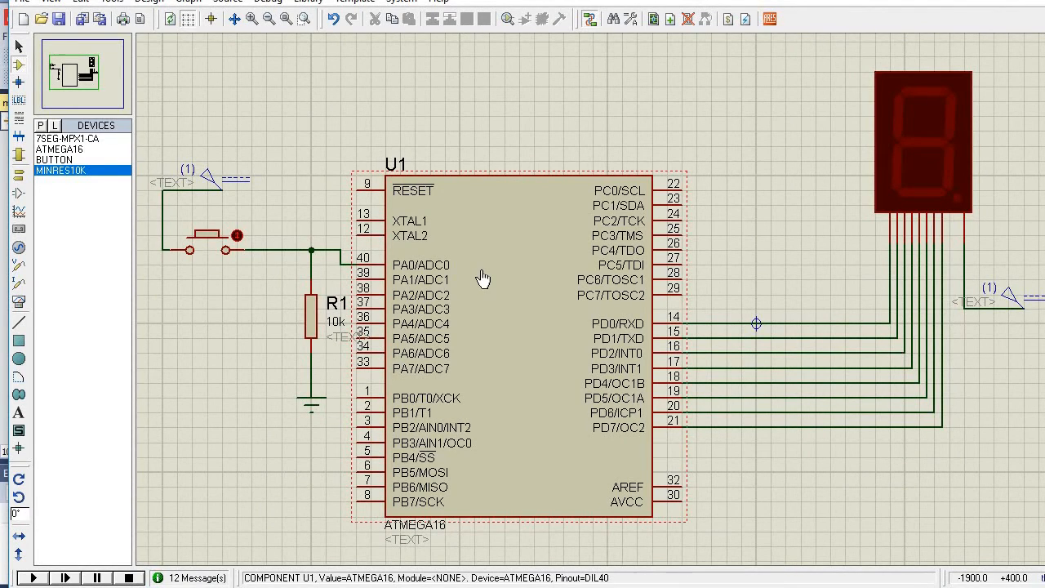
pyautogui.moveTo(395, 320)
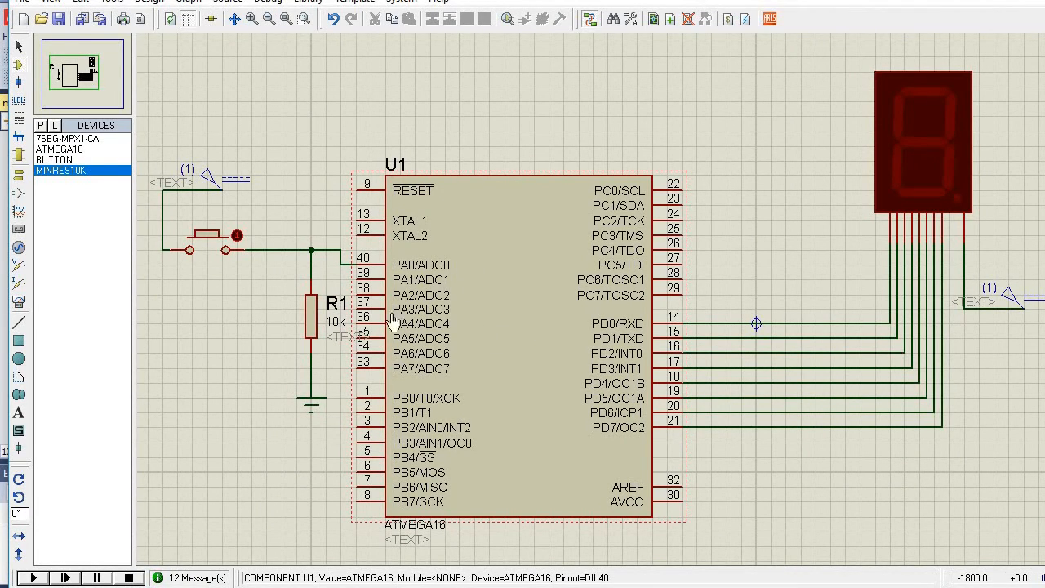
pyautogui.click(310, 319)
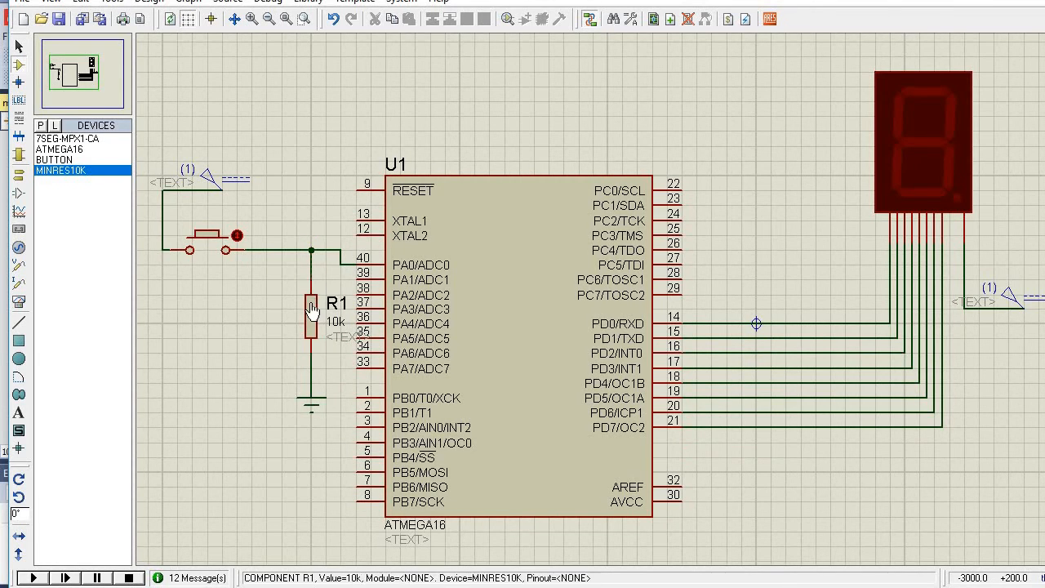
pyautogui.click(310, 318)
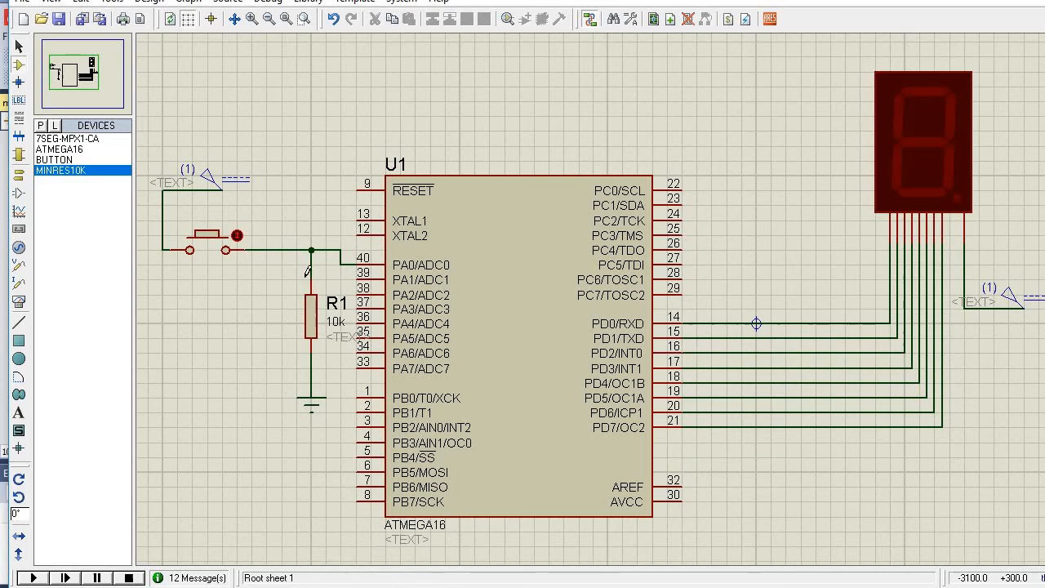
pyautogui.click(209, 248)
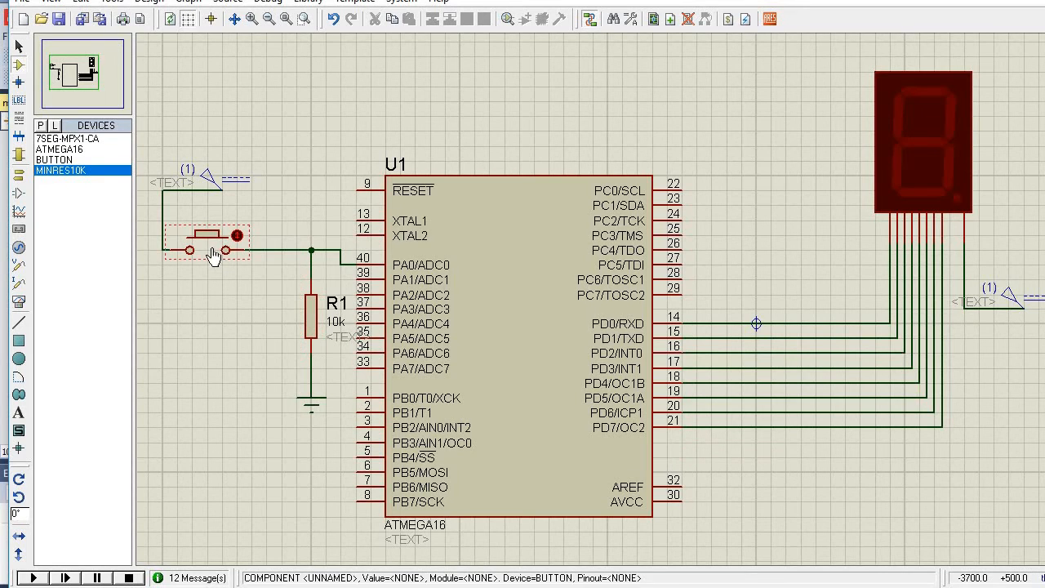
pyautogui.click(215, 183)
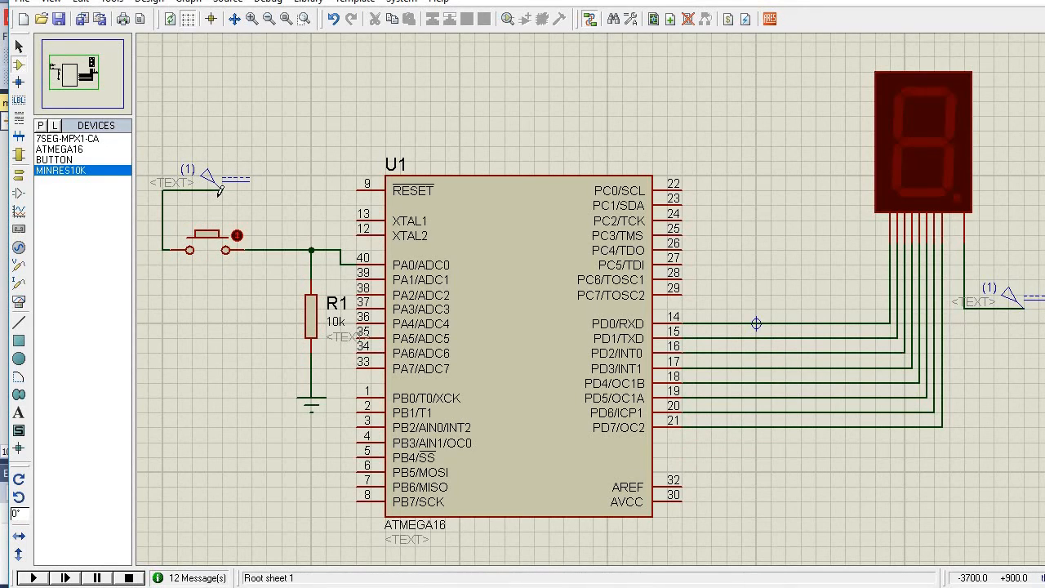
pyautogui.click(226, 178)
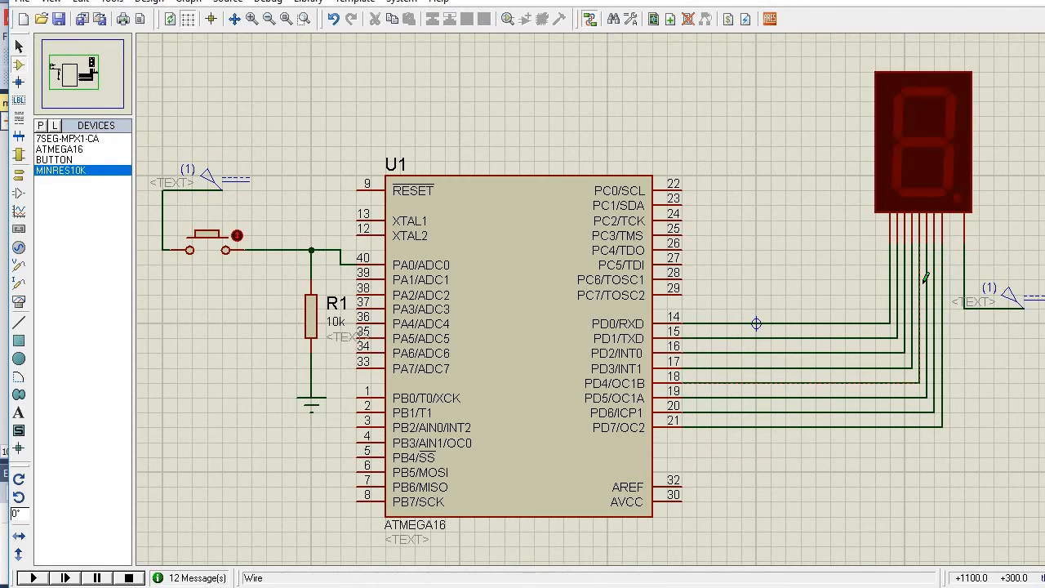
pyautogui.moveTo(748, 327)
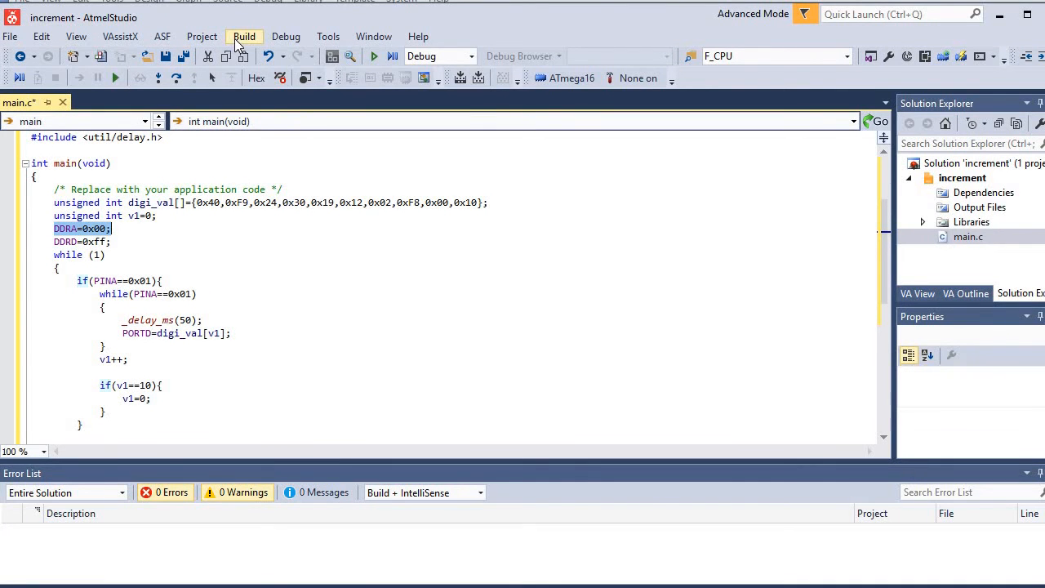
# - Build the increment solution from the Build menu to produce its hex file
pyautogui.click(245, 36)
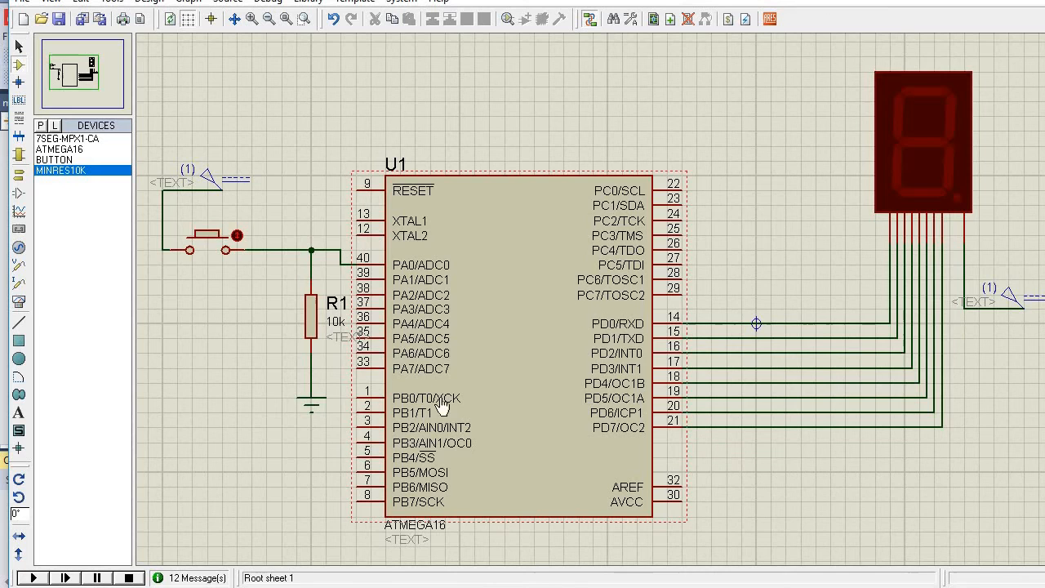
# - Load increment\Debug\increment.hex as the ATmega16's program file in its properties
pyautogui.click(519, 335)
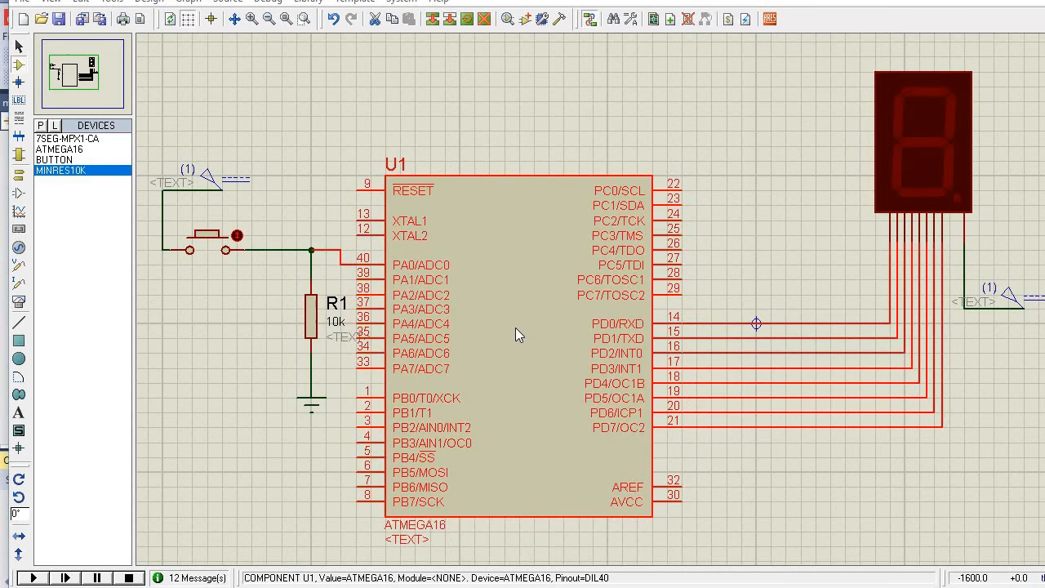
pyautogui.doubleClick(519, 335)
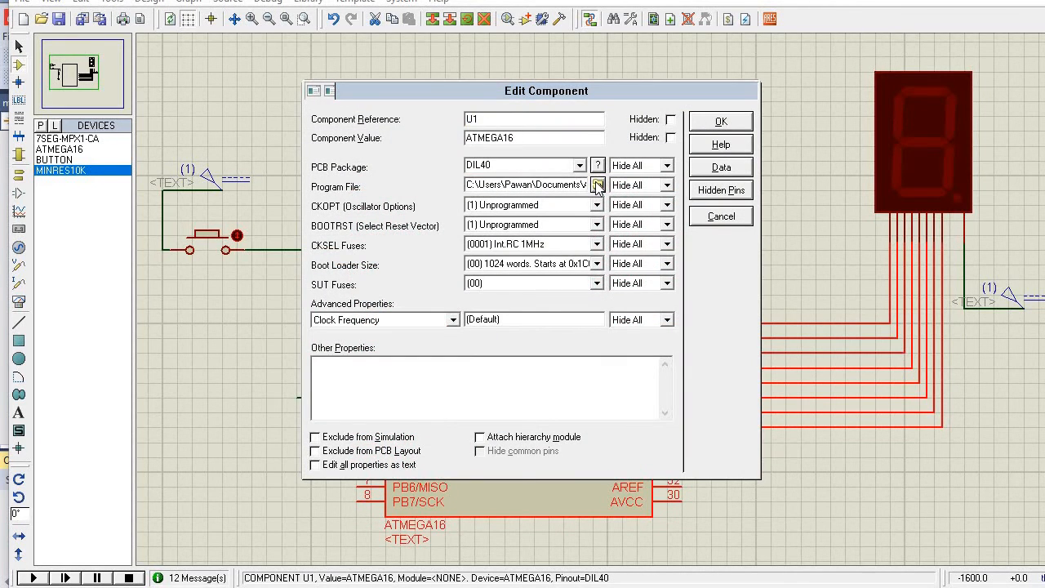
pyautogui.click(597, 185)
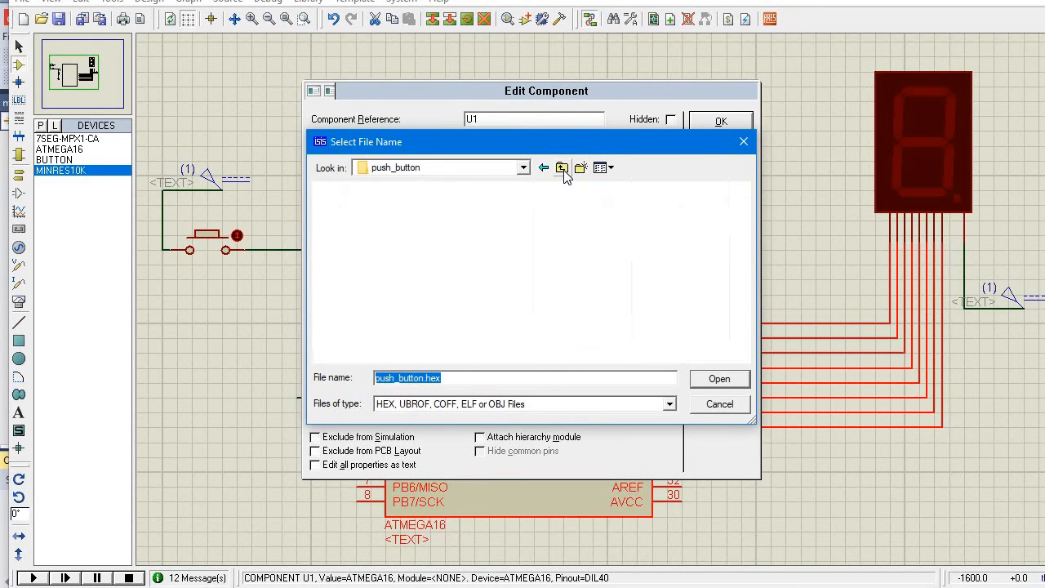
pyautogui.click(562, 167)
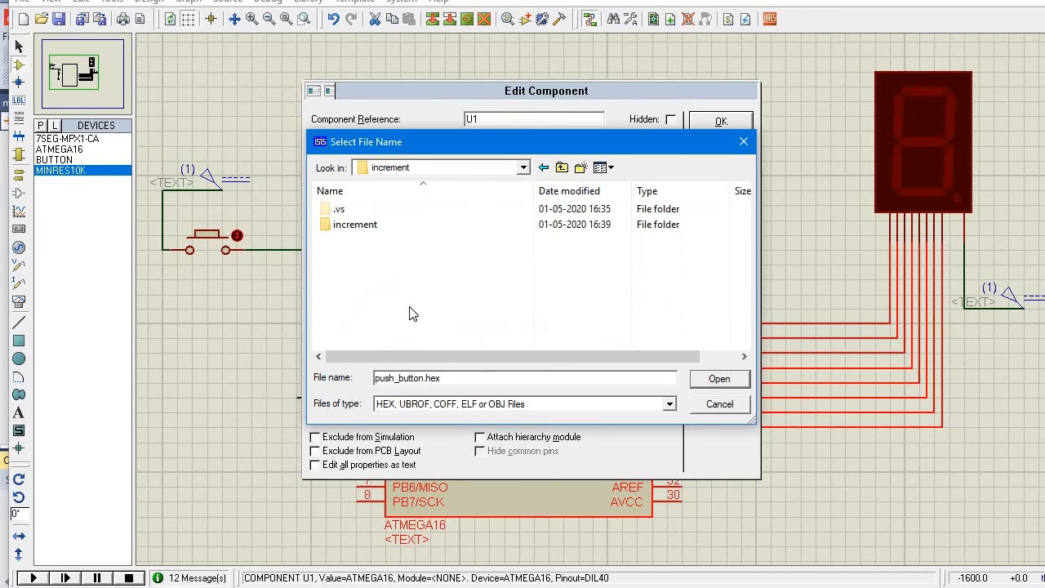
pyautogui.doubleClick(355, 226)
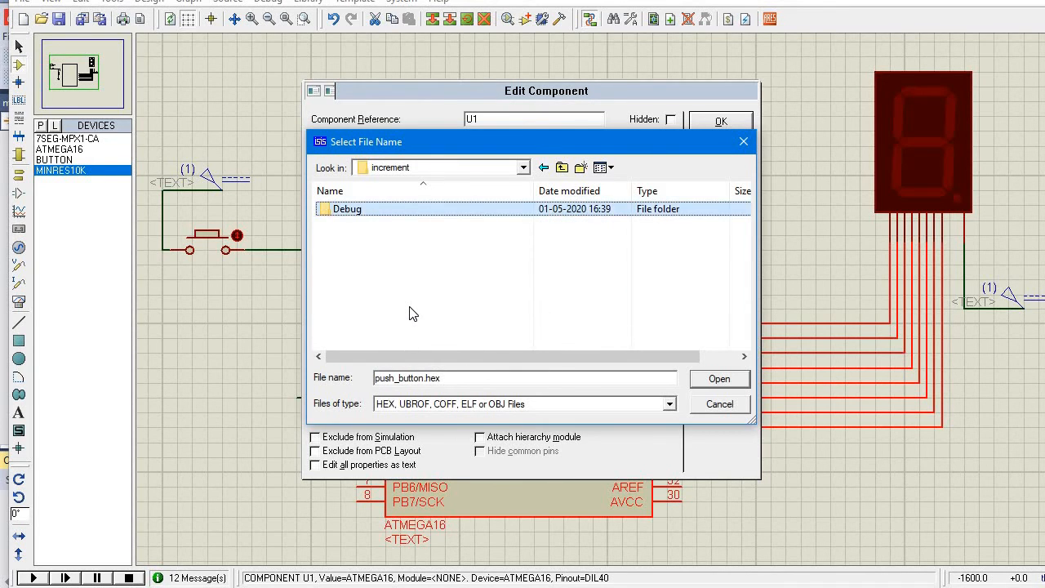
pyautogui.click(718, 379)
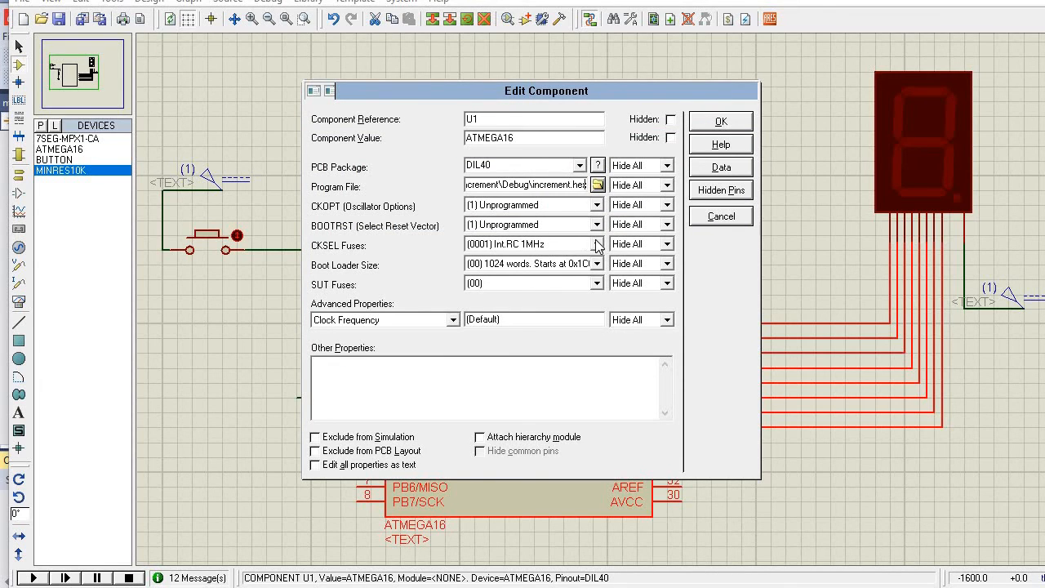
# - Adjust the ATmega16's CKSEL clock fuse selection in the same properties
pyautogui.click(594, 243)
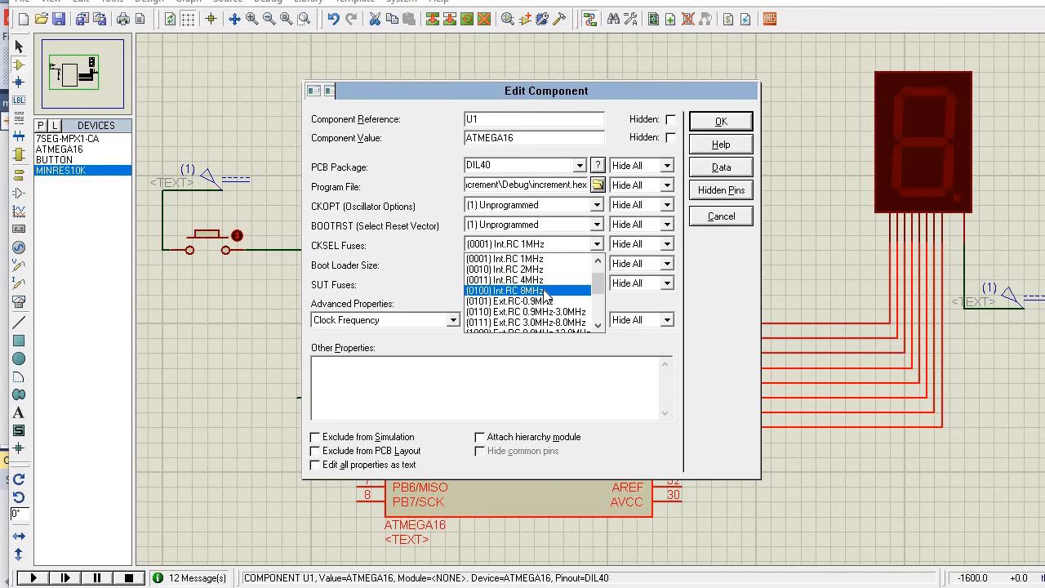
pyautogui.scroll(-3)
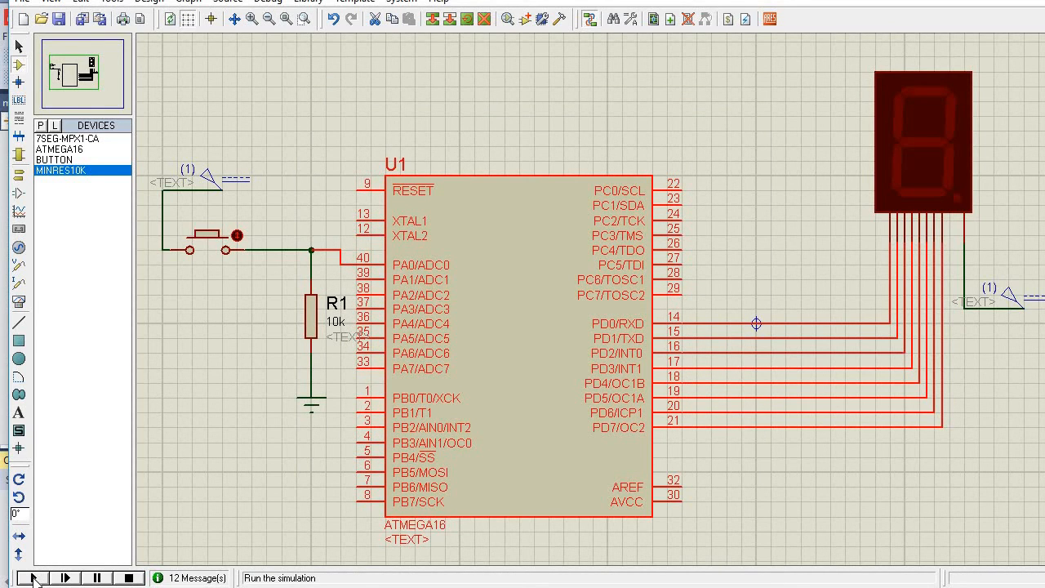
# - Run the simulation and press the push button repeatedly so the display counts up
pyautogui.click(33, 578)
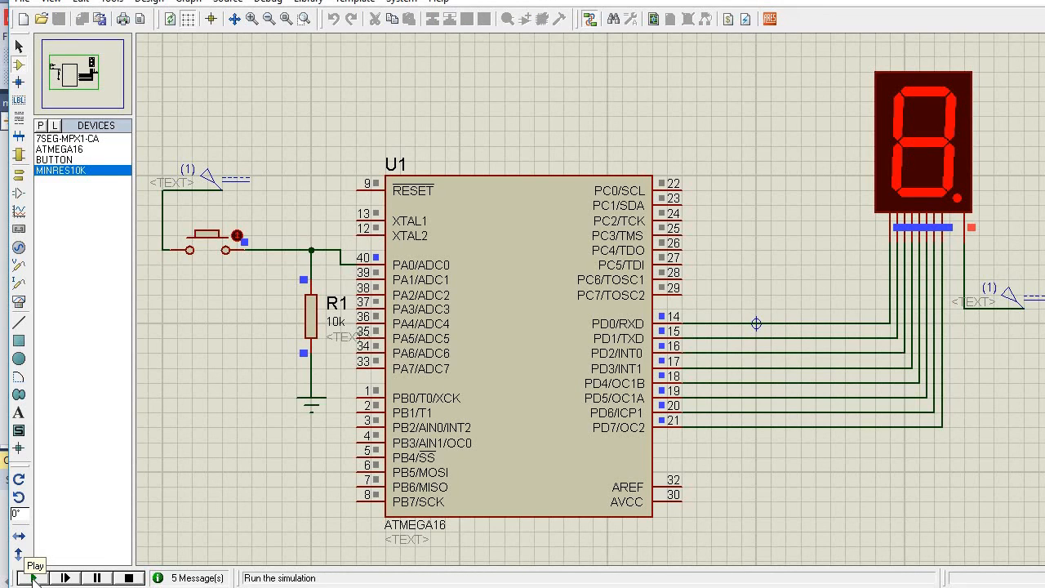
pyautogui.click(31, 578)
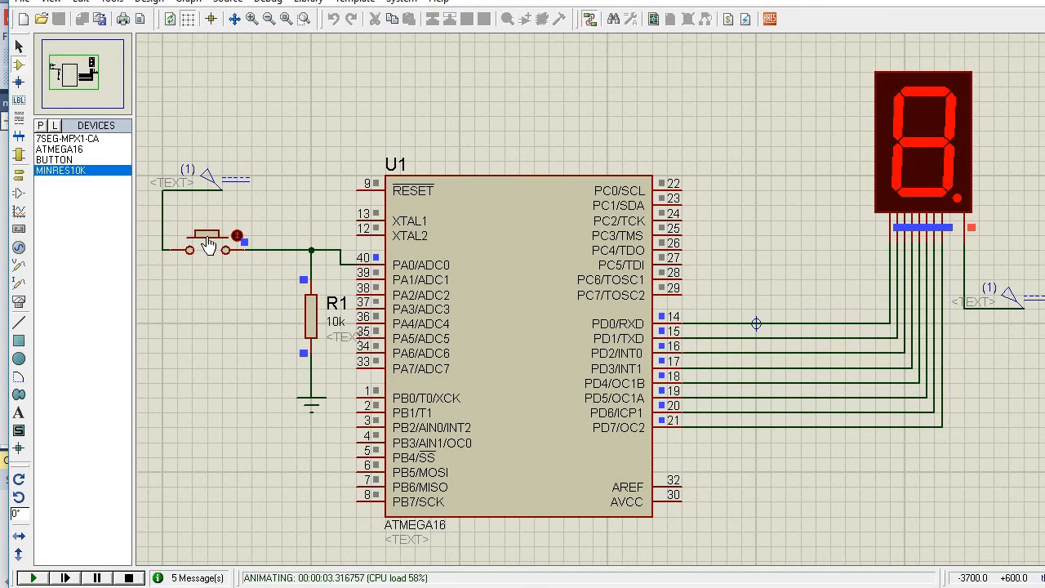
pyautogui.click(210, 245)
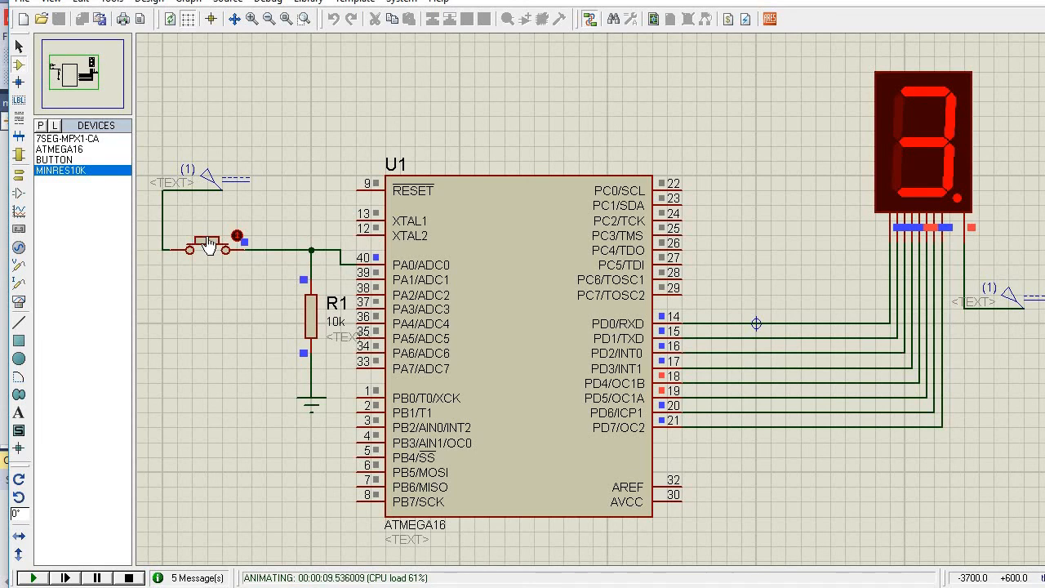
pyautogui.click(209, 245)
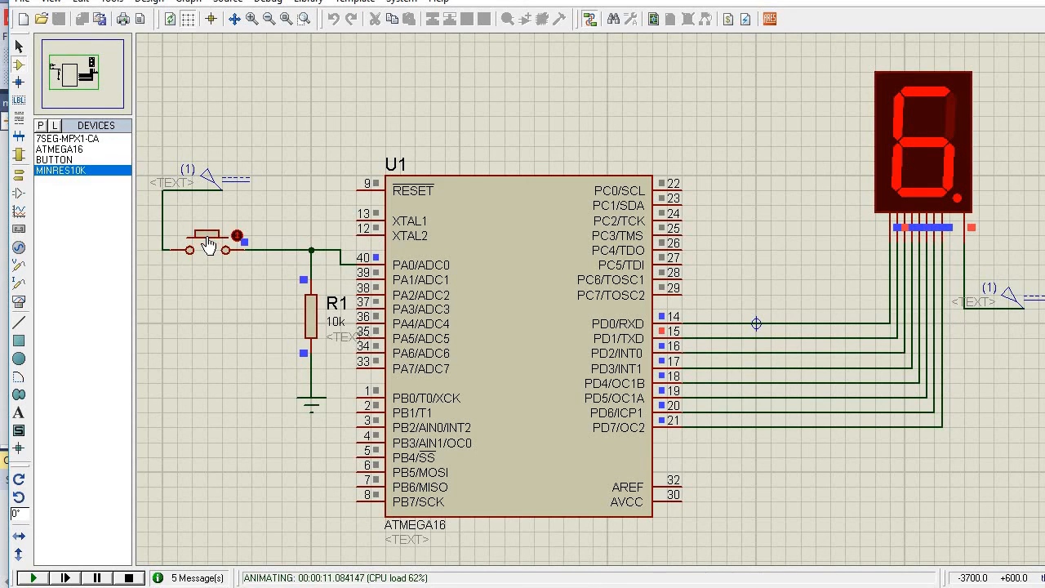